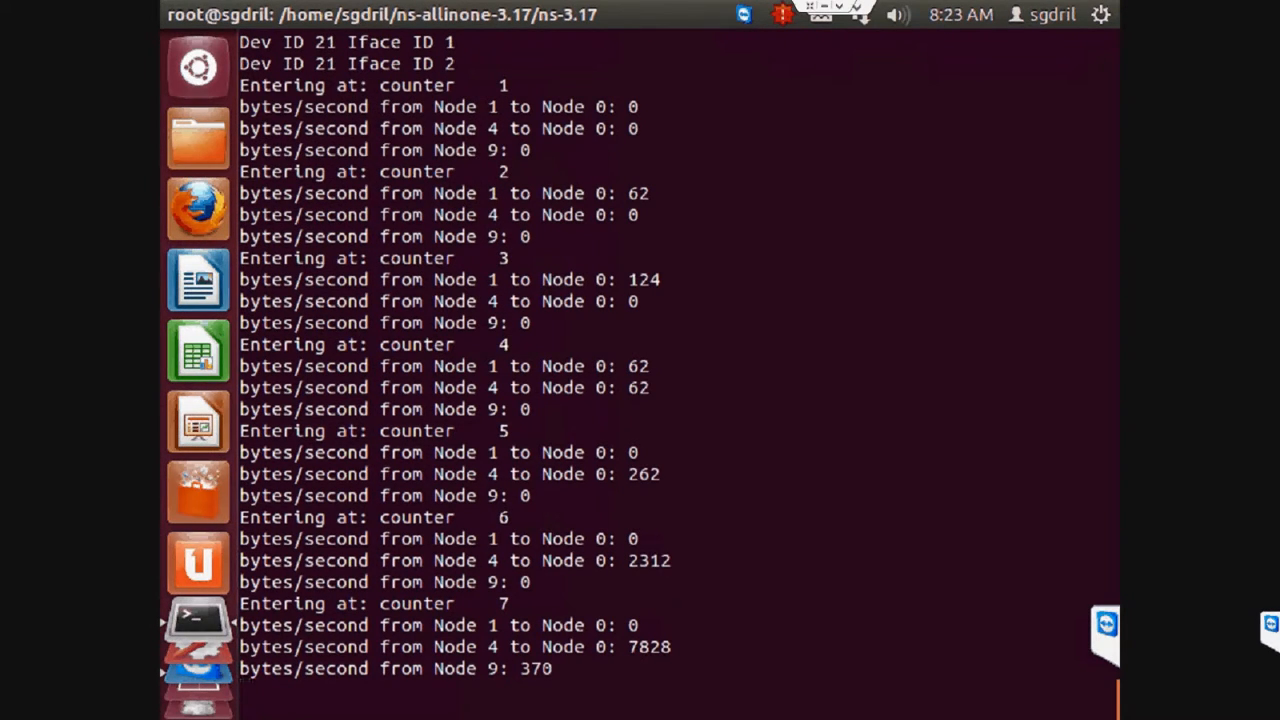
pyautogui.scroll(-3)
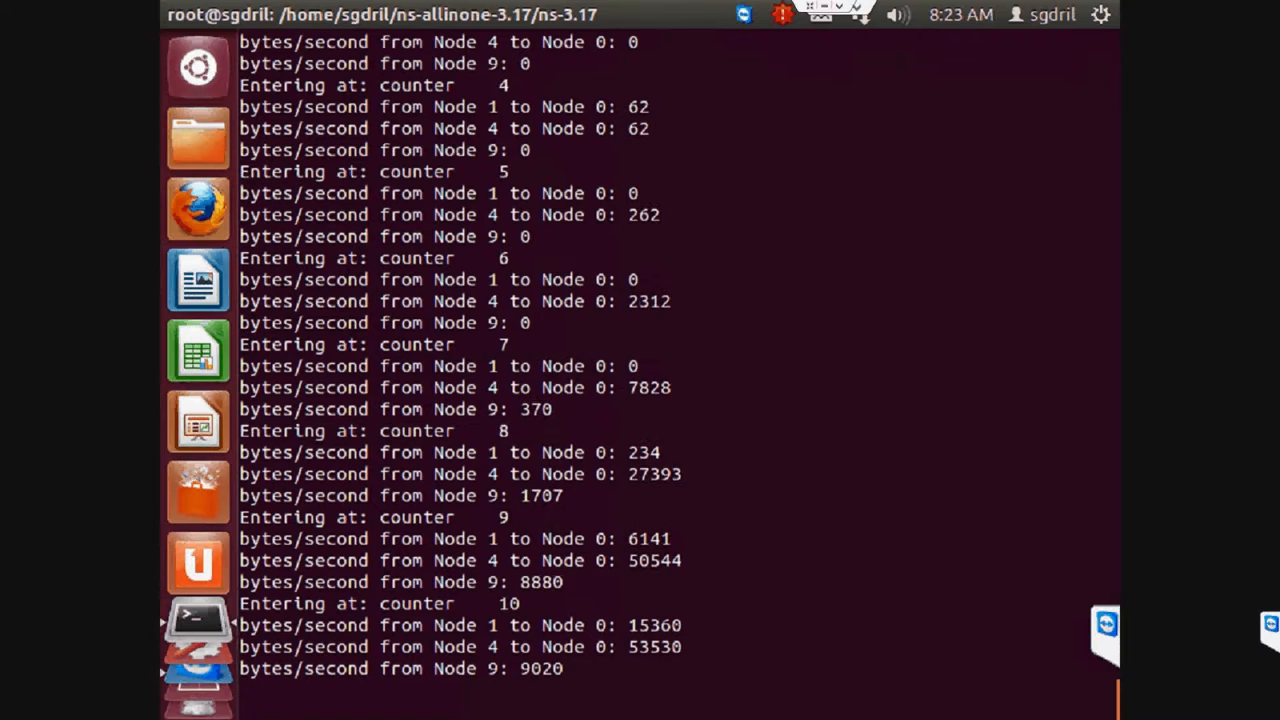